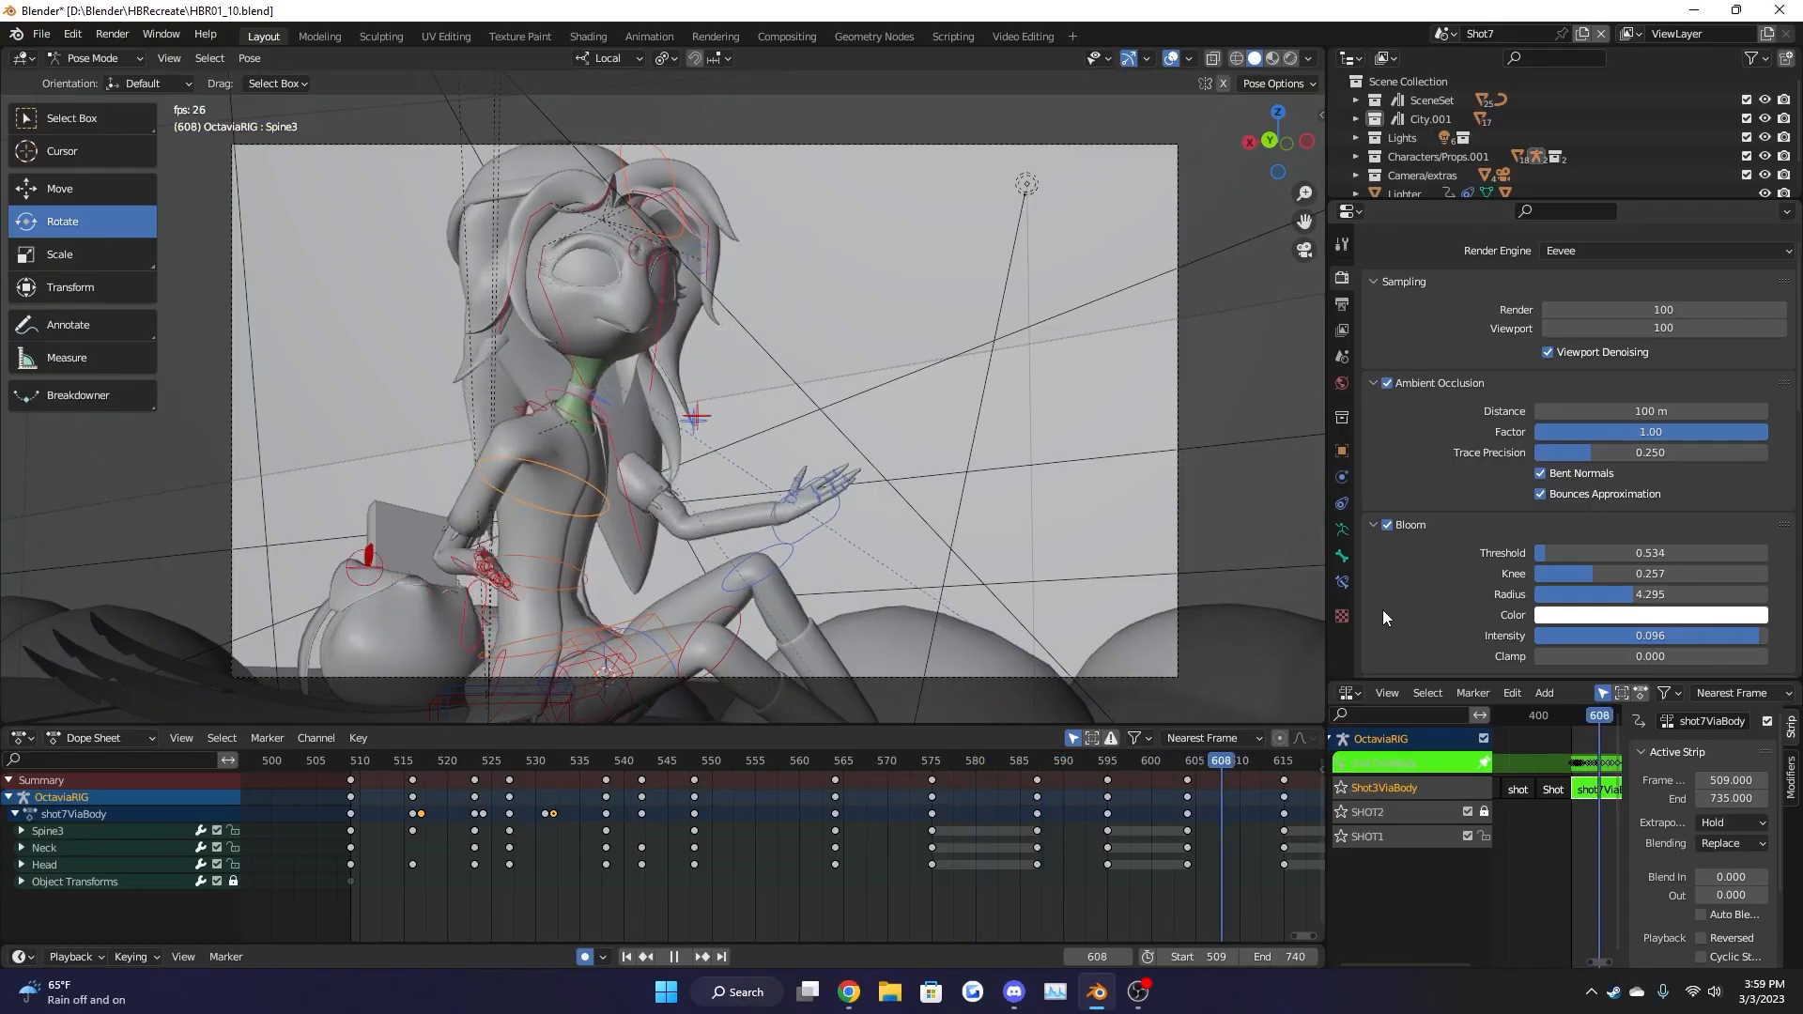
click(673, 956)
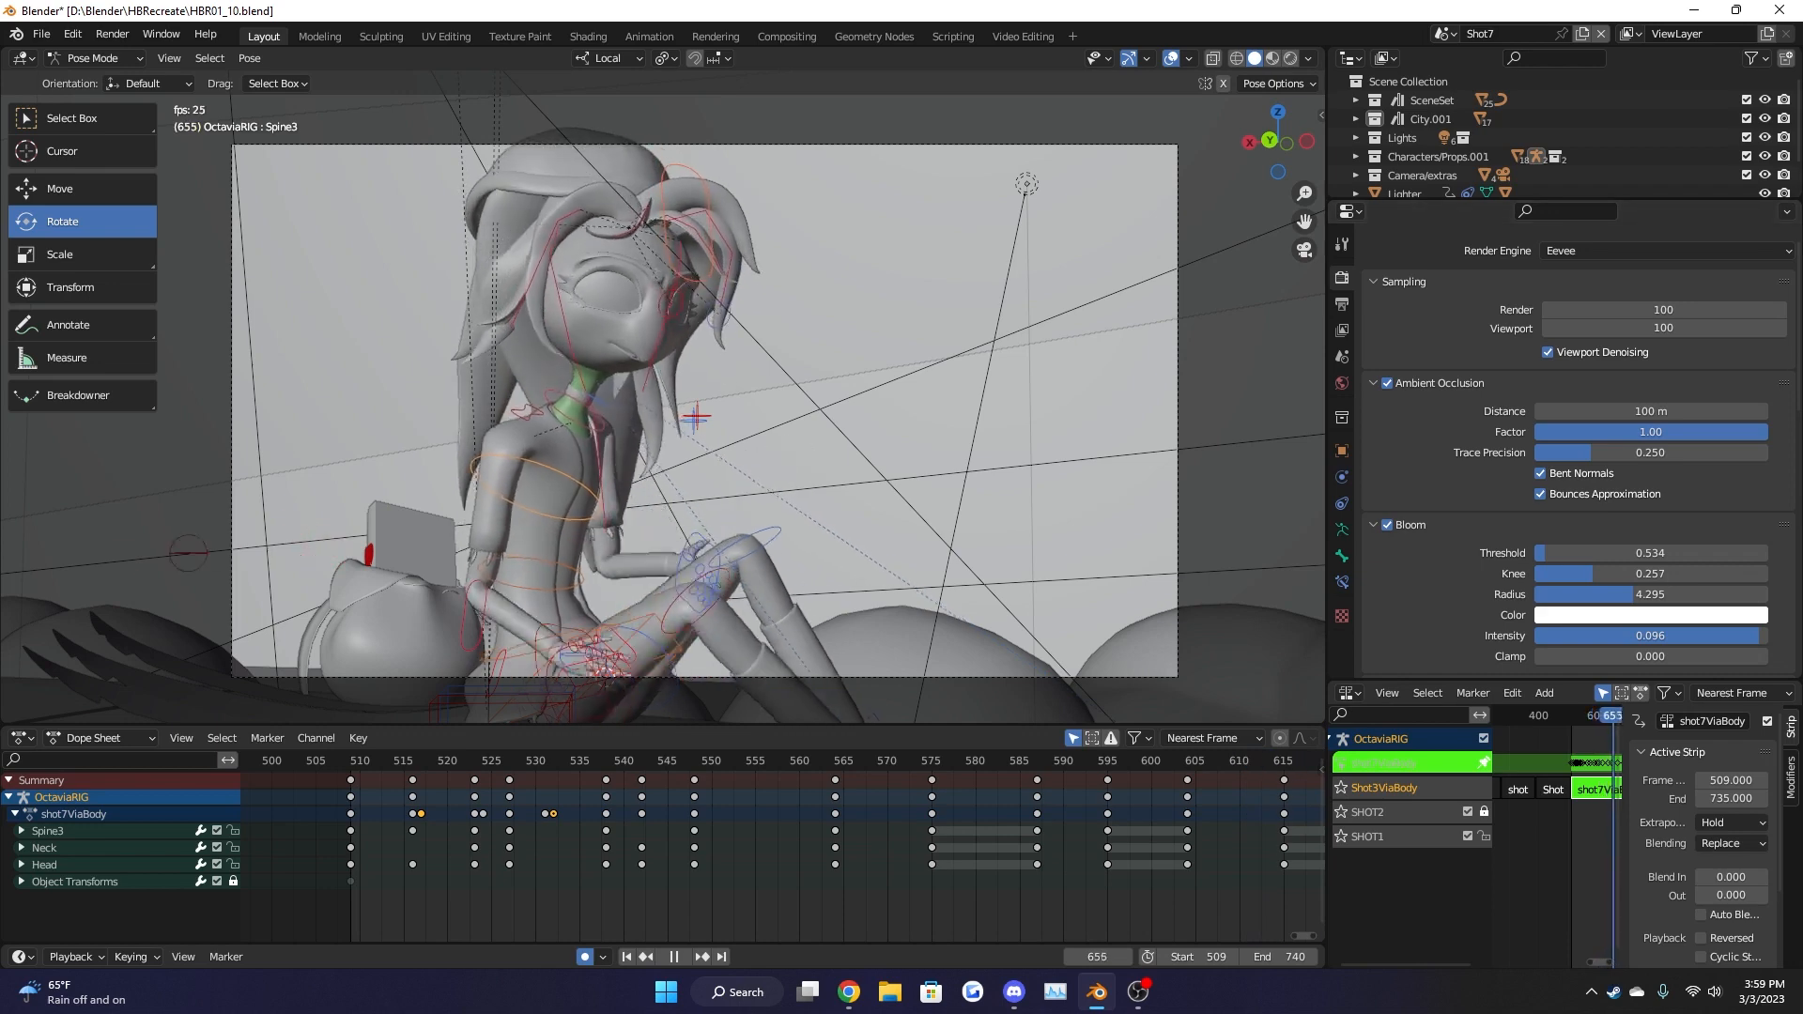